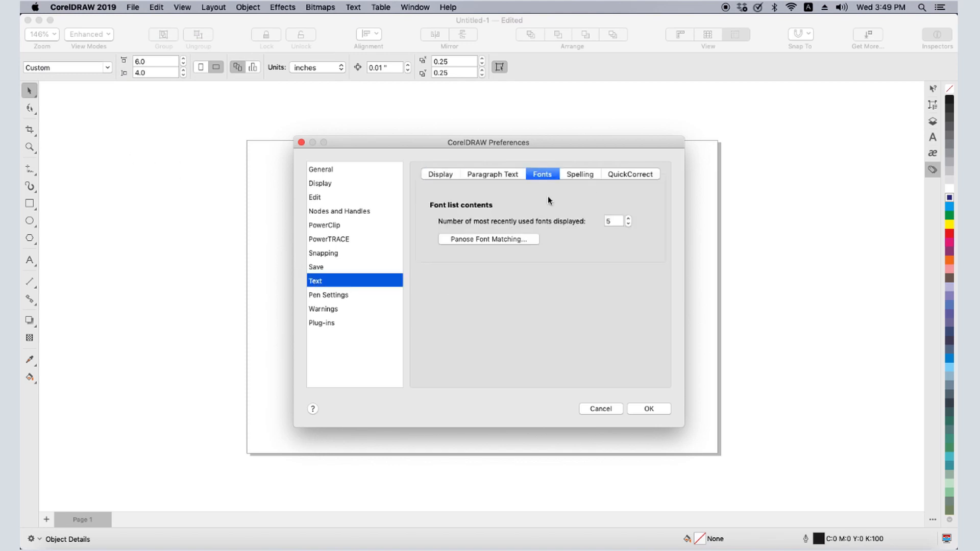
Step: Bring up the PANOSE font matching settings, showing Helvetica as the default font
left_click(490, 239)
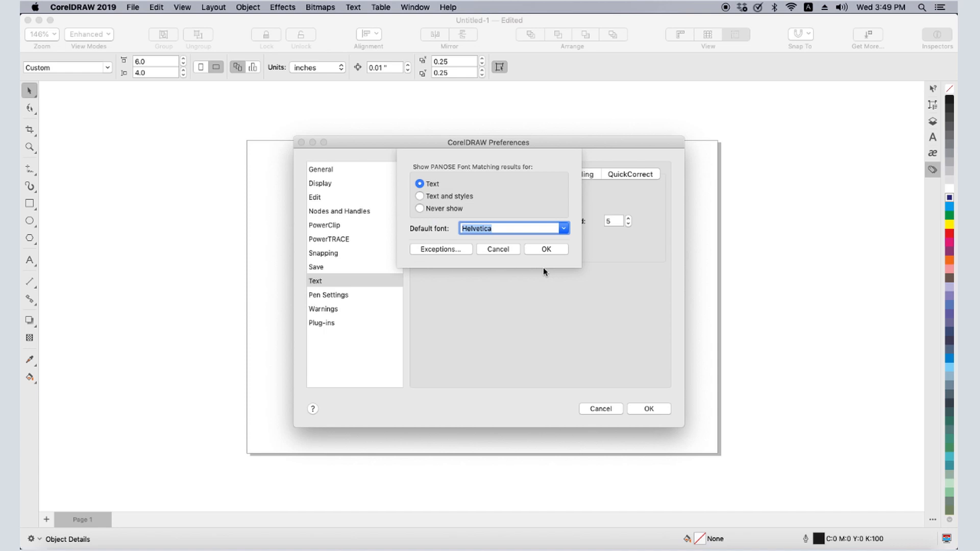
Step: Bring up the empty font substitution exceptions list with Helvetica as substitute
left_click(440, 250)
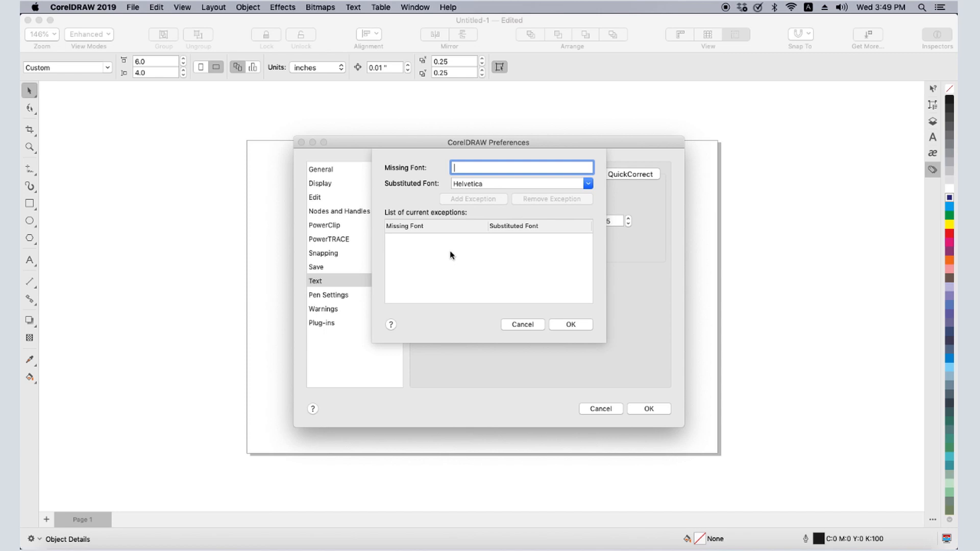